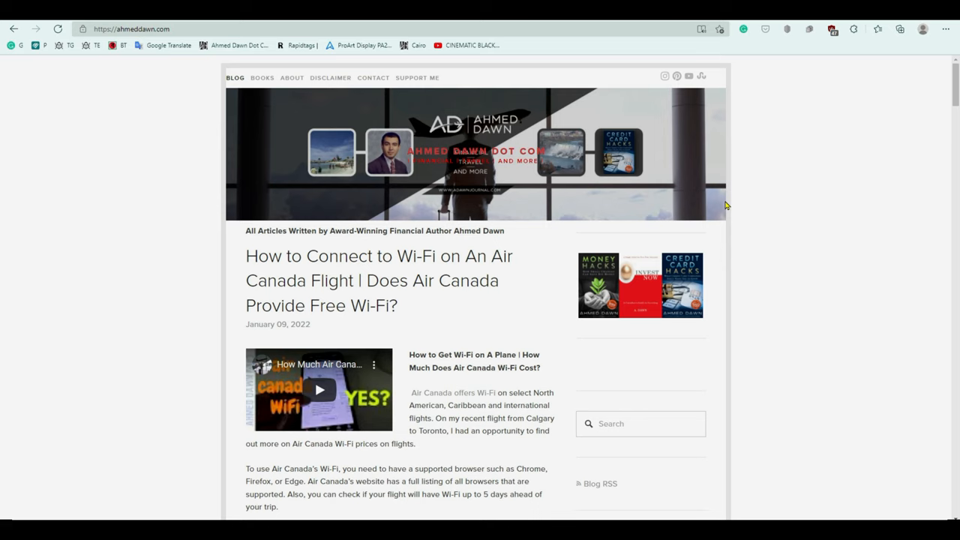
mouse_move(772, 190)
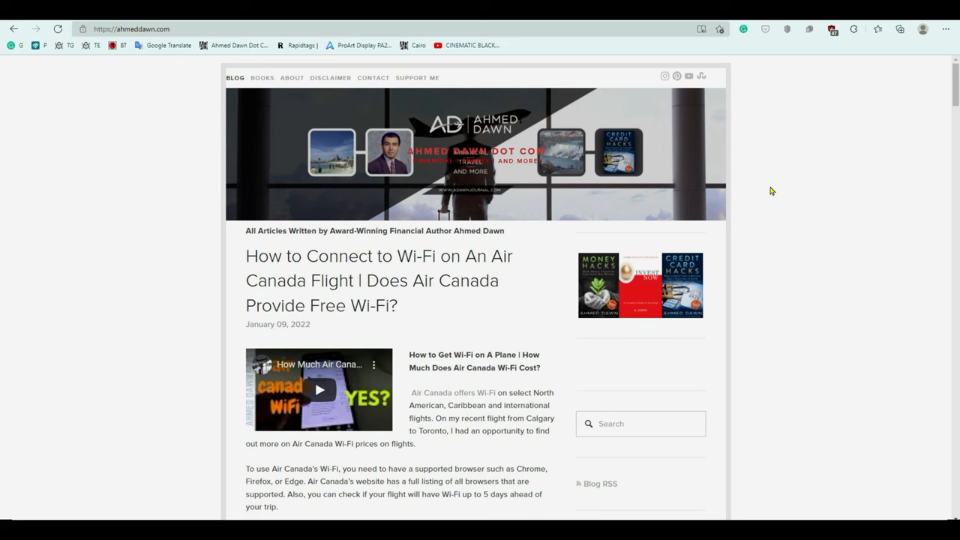
mouse_move(489, 53)
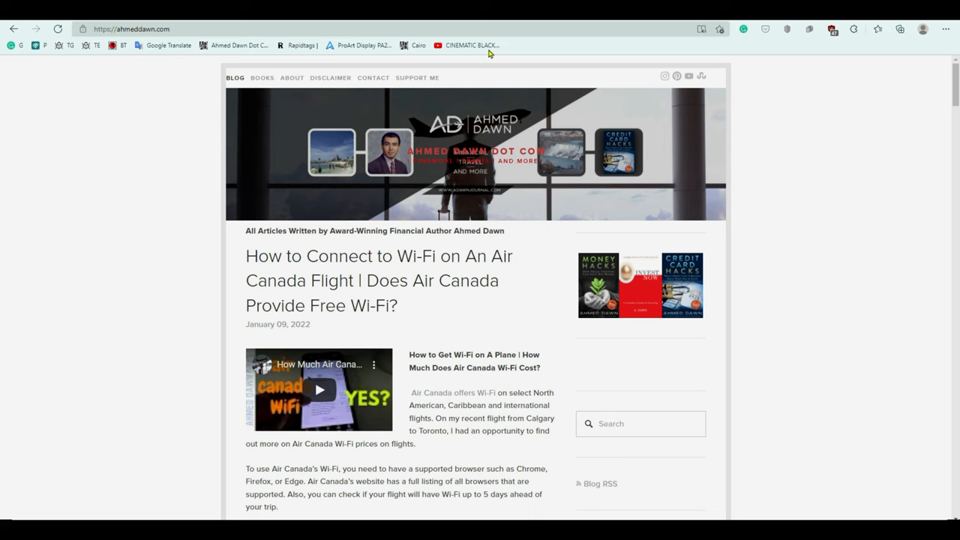
mouse_move(601, 46)
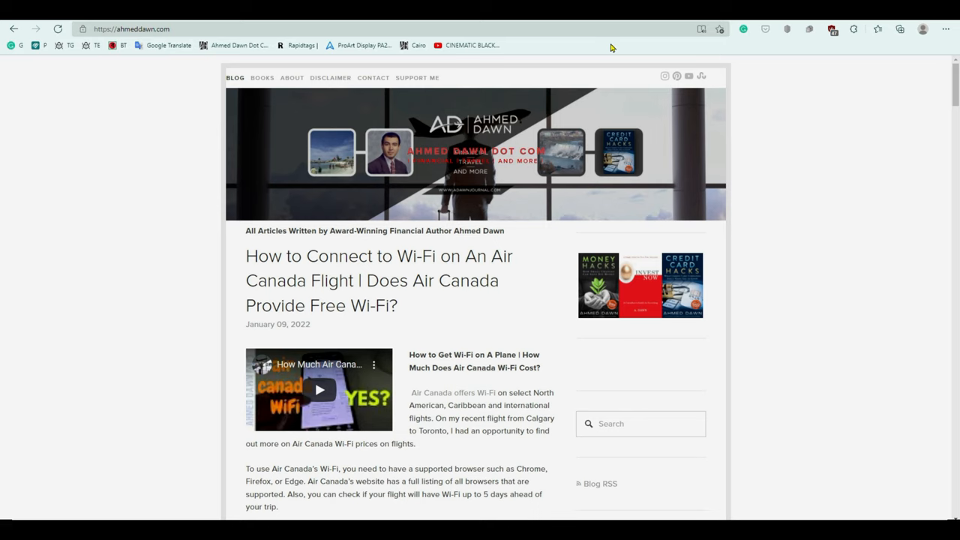
mouse_move(600, 48)
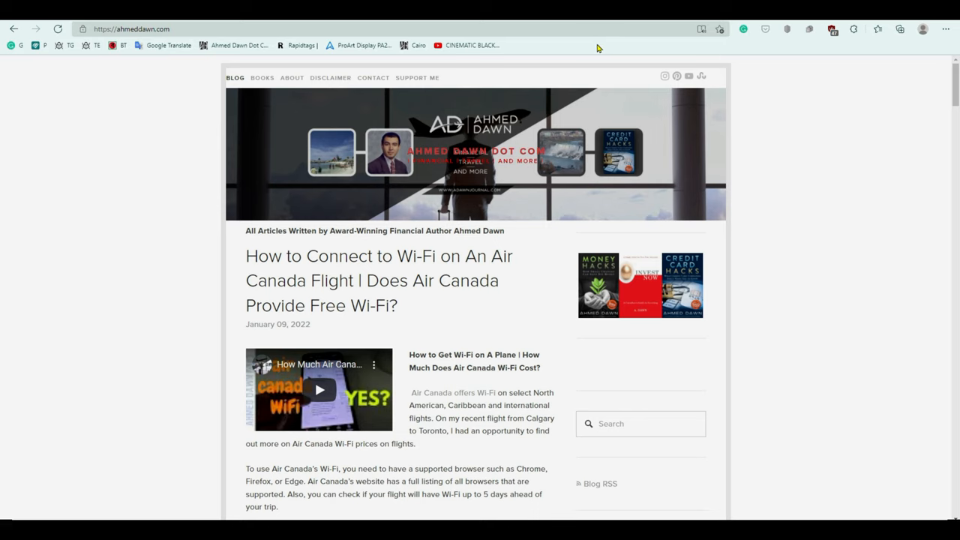
mouse_move(291, 83)
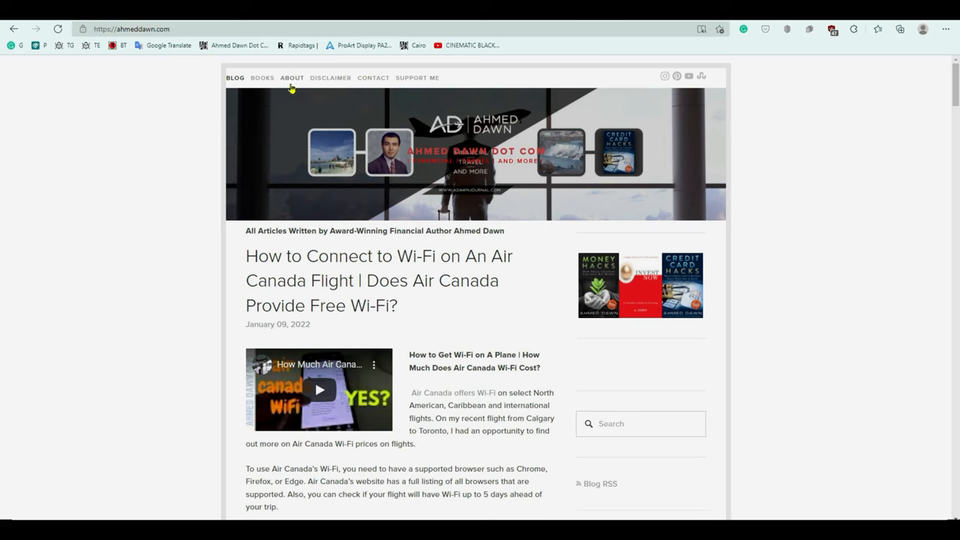
mouse_move(390, 50)
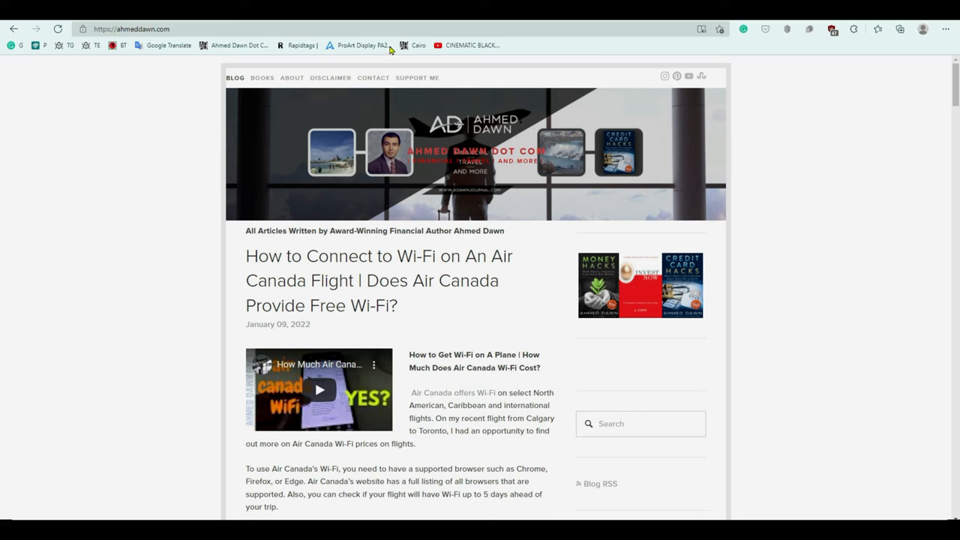
mouse_move(709, 50)
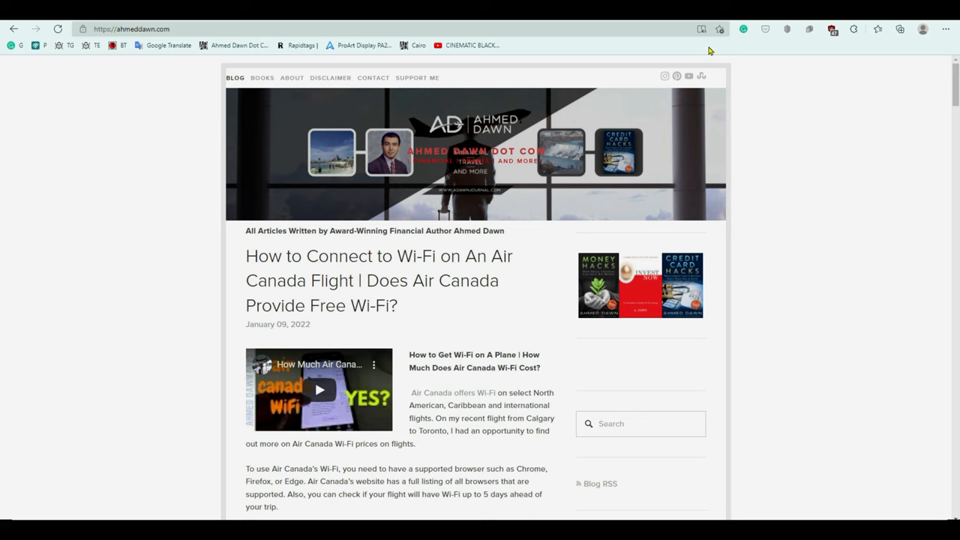
mouse_move(567, 52)
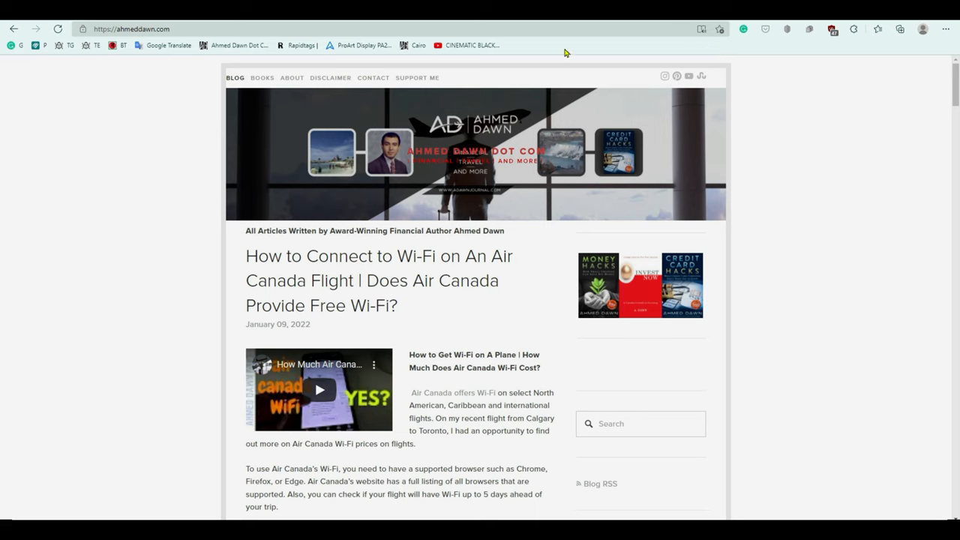
mouse_move(388, 46)
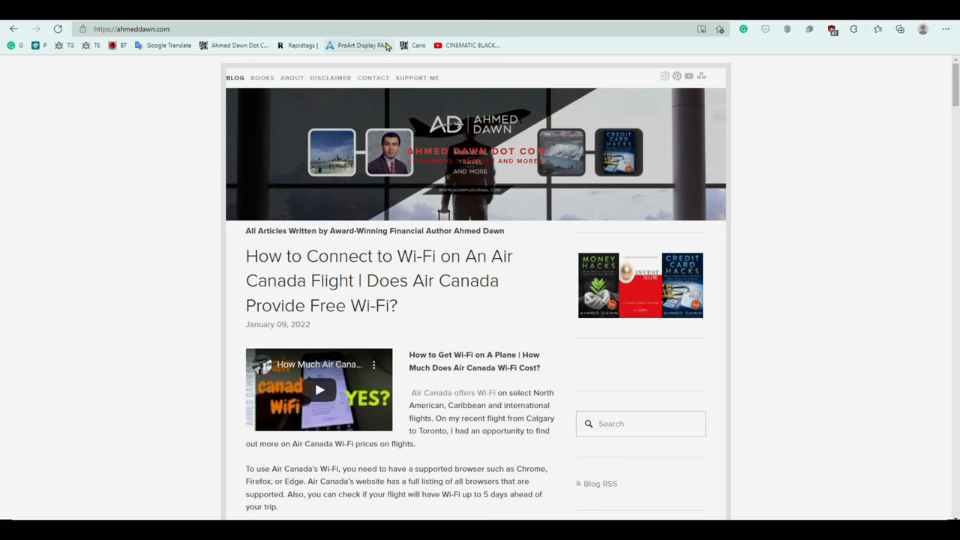
mouse_move(422, 57)
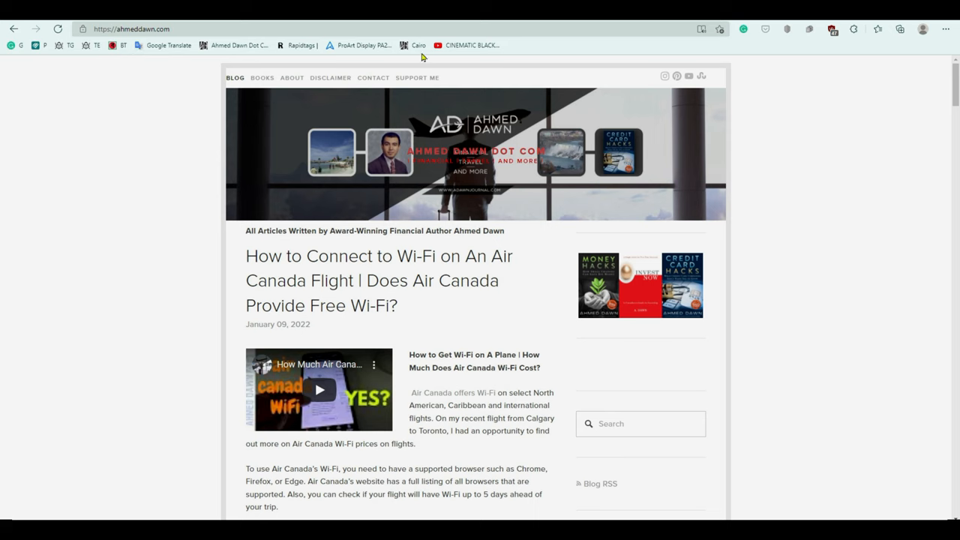
mouse_move(457, 53)
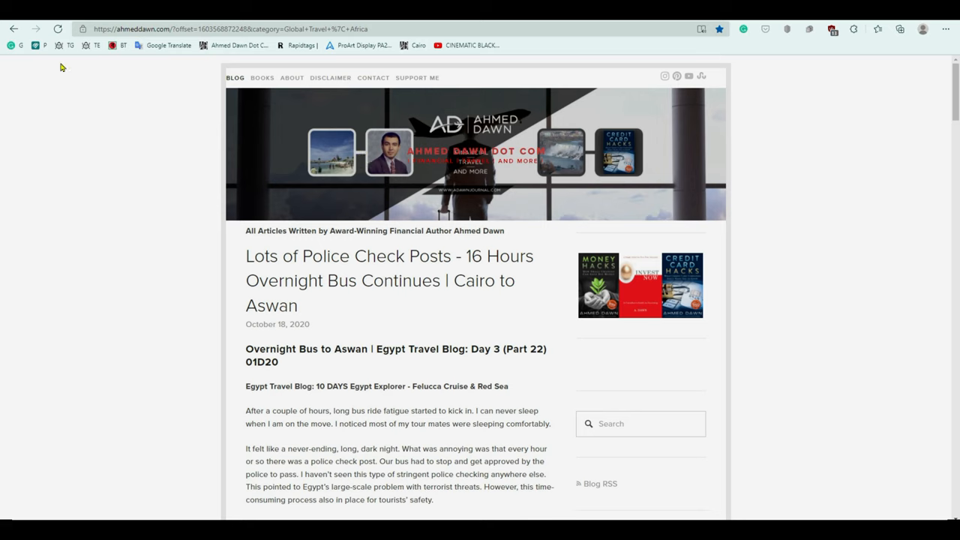
mouse_move(535, 46)
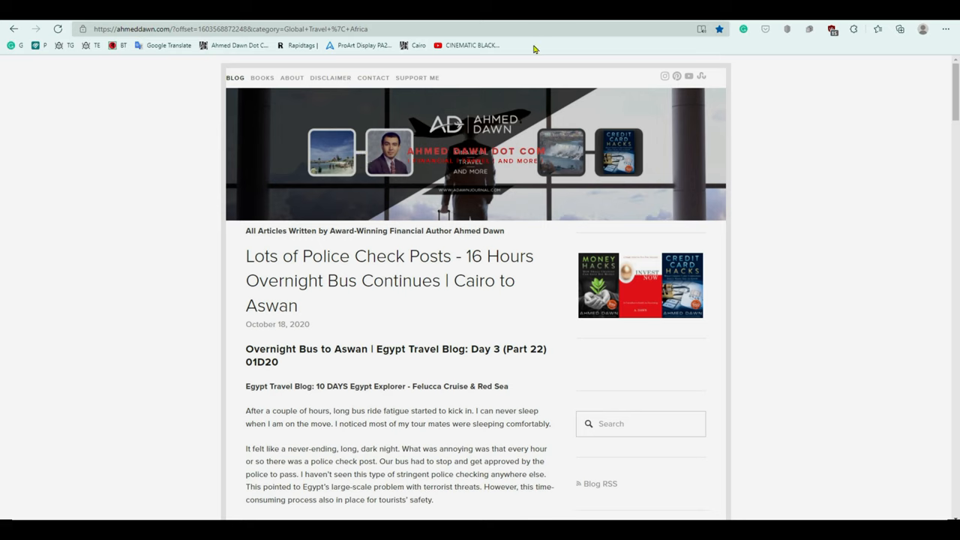
mouse_move(868, 217)
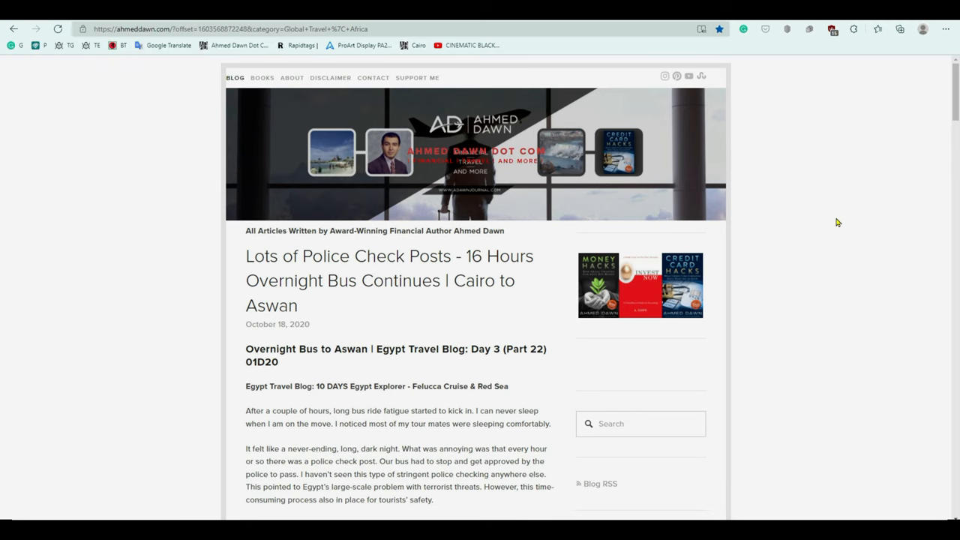
mouse_move(945, 28)
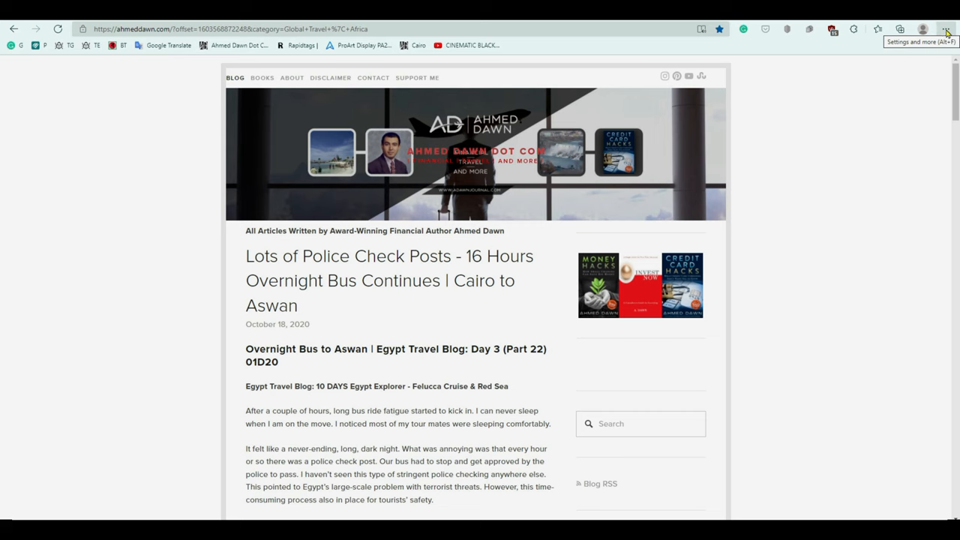
Step: Open Edge Settings from the Settings and more menu, landing on the profile page
click(946, 29)
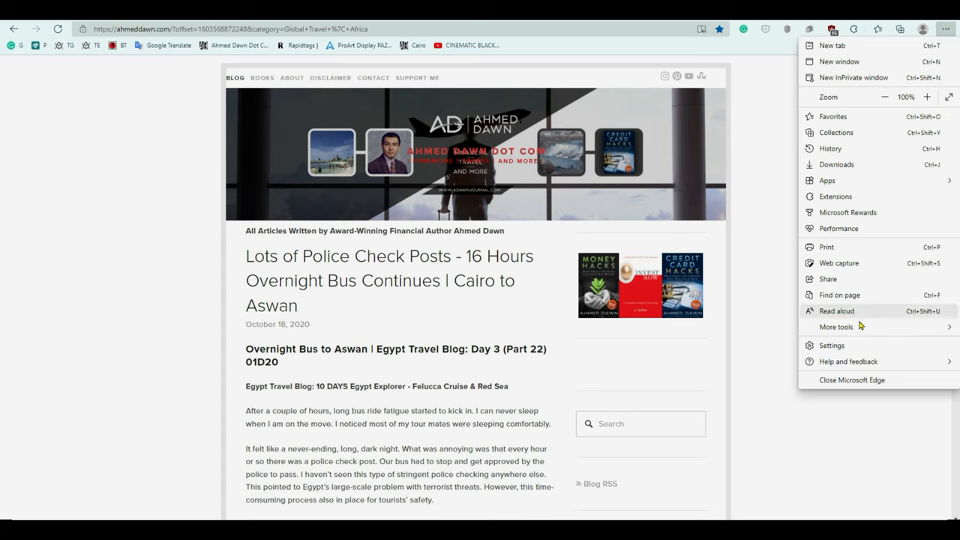
mouse_move(831, 345)
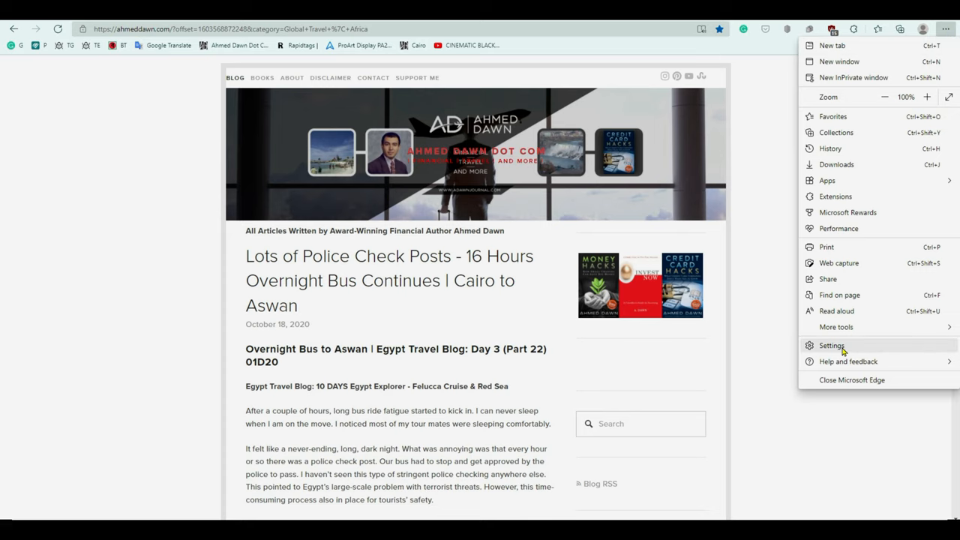
click(831, 345)
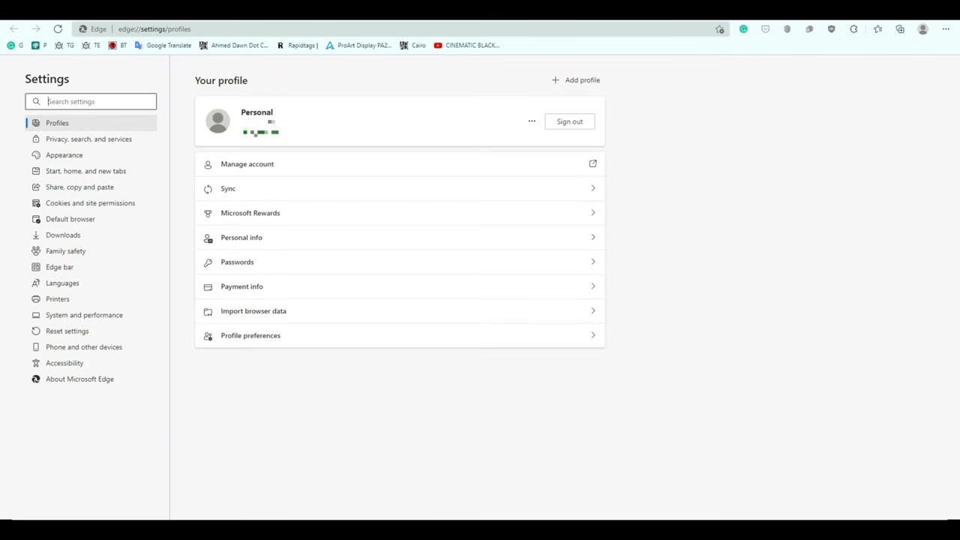
mouse_move(153, 28)
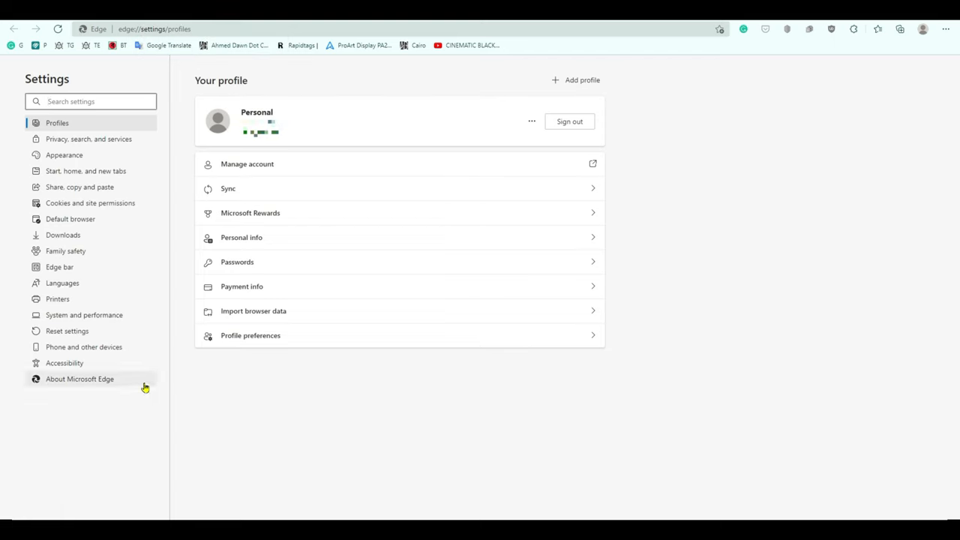
mouse_move(117, 155)
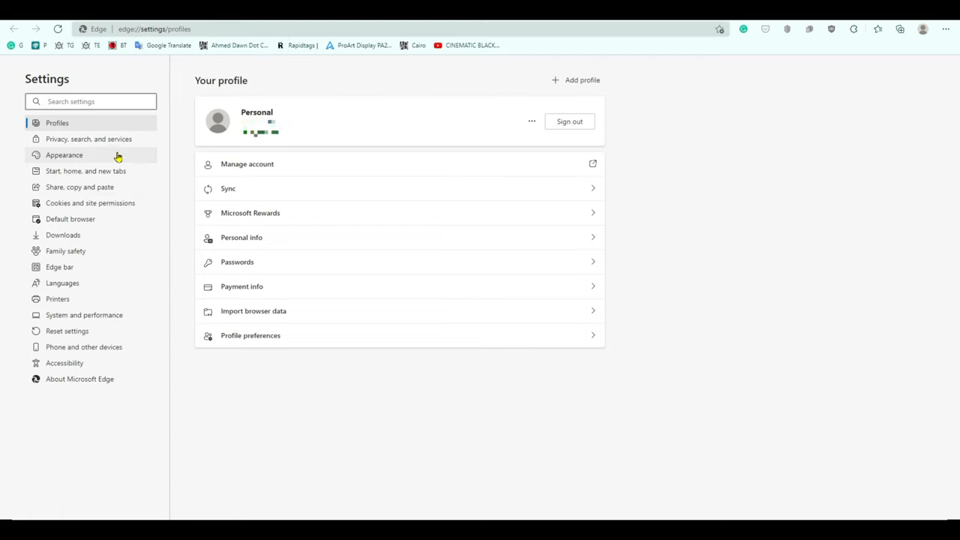
mouse_move(103, 140)
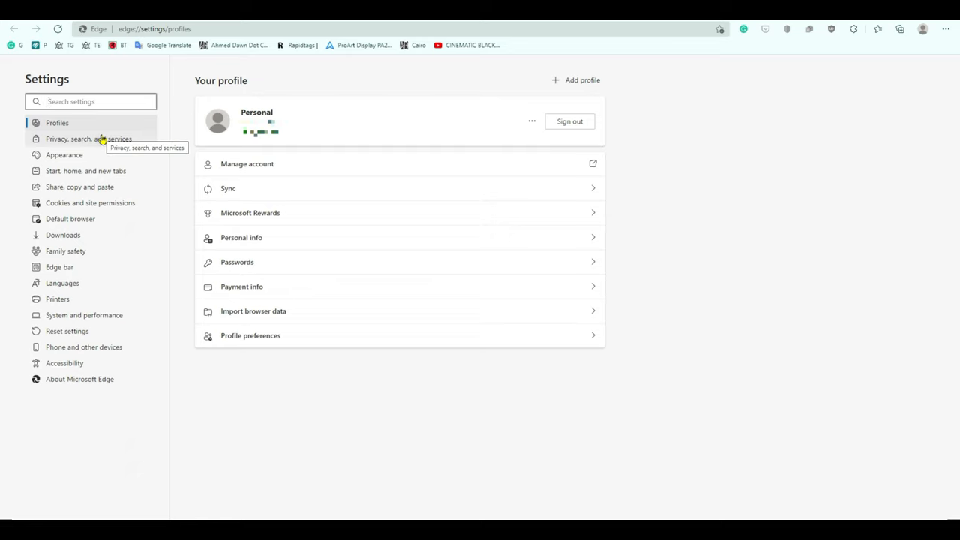
mouse_move(64, 155)
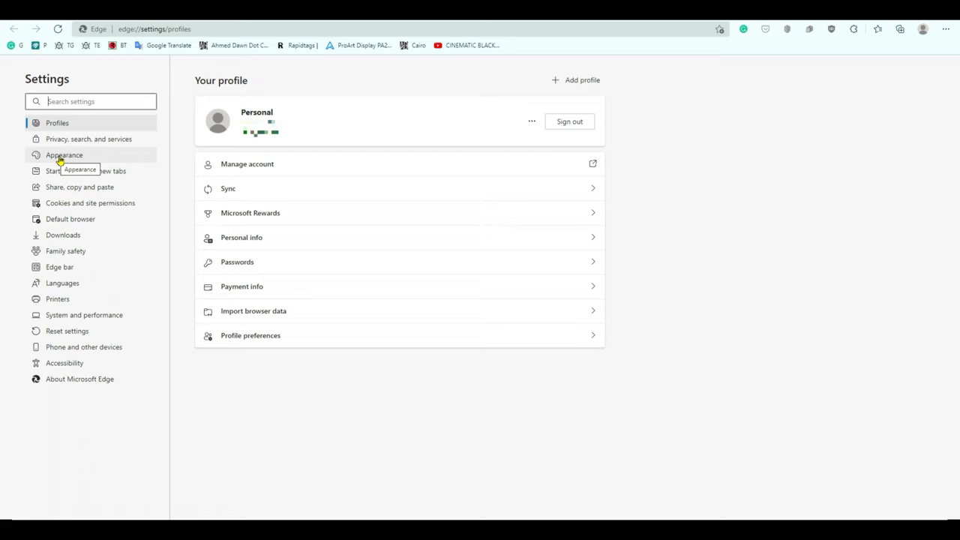
mouse_move(68, 159)
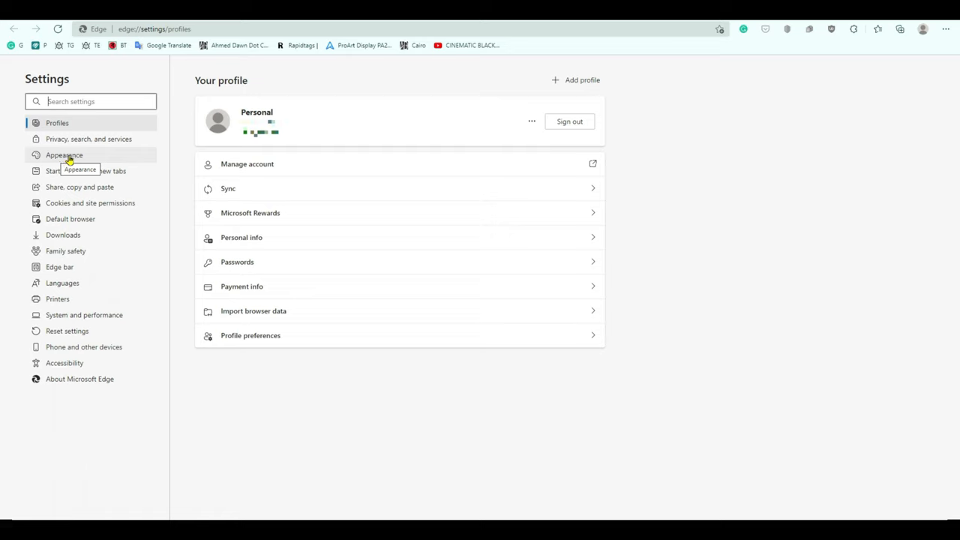
mouse_move(63, 158)
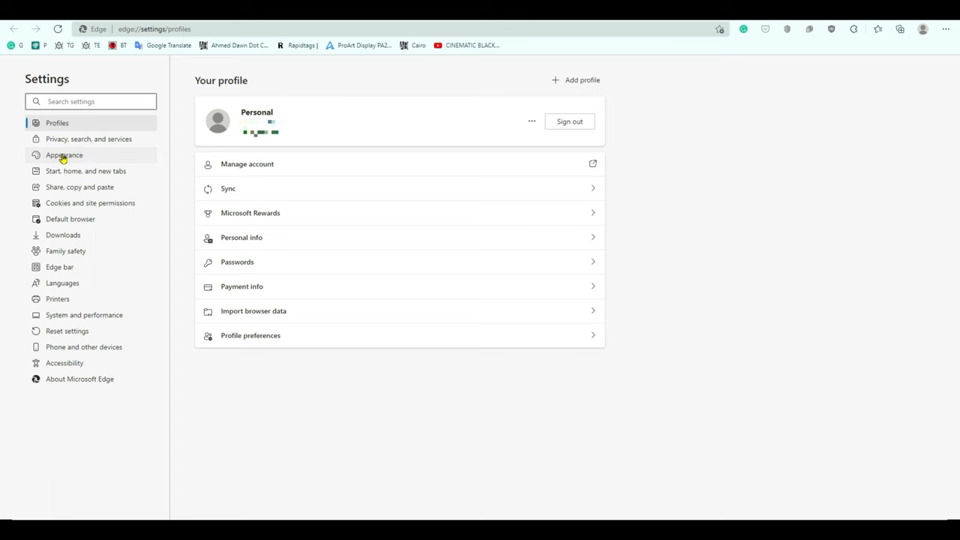
click(64, 155)
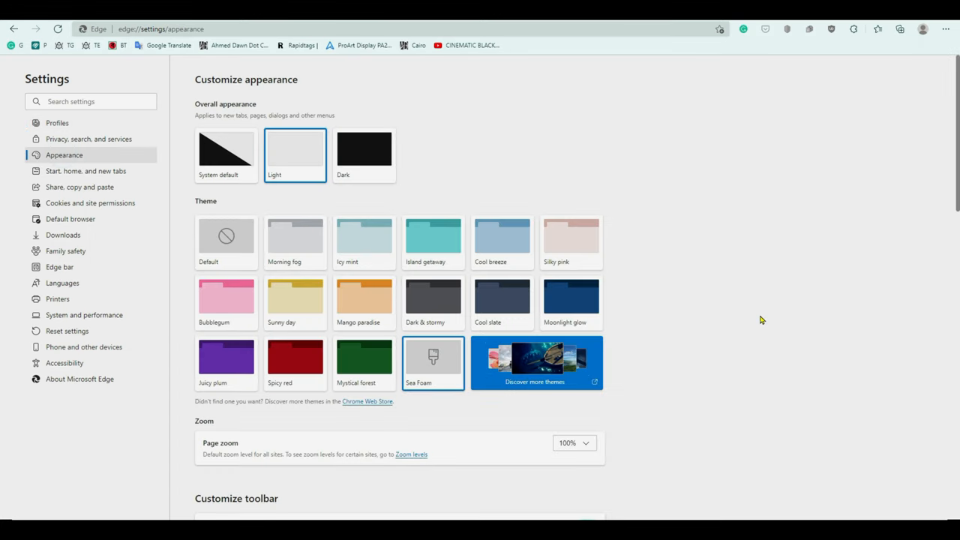
mouse_move(773, 283)
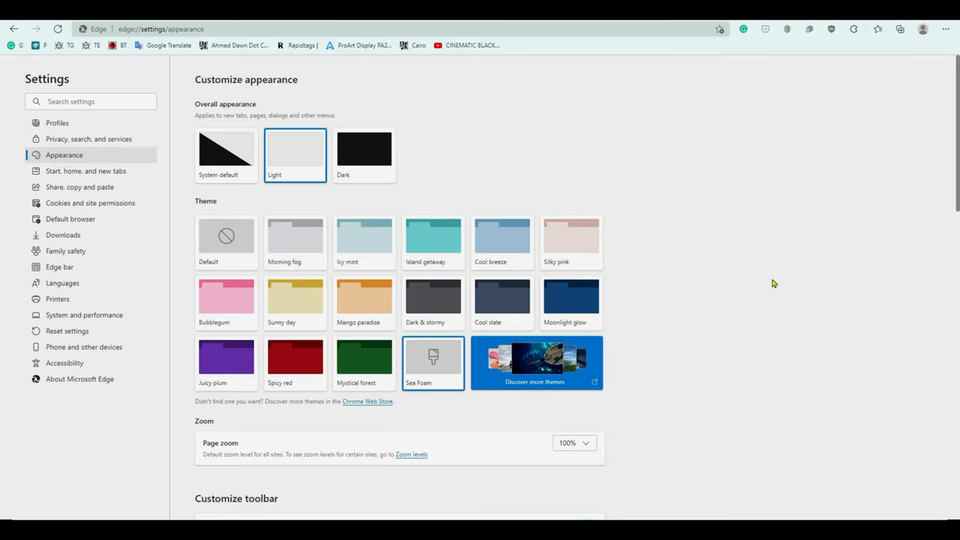
mouse_move(770, 276)
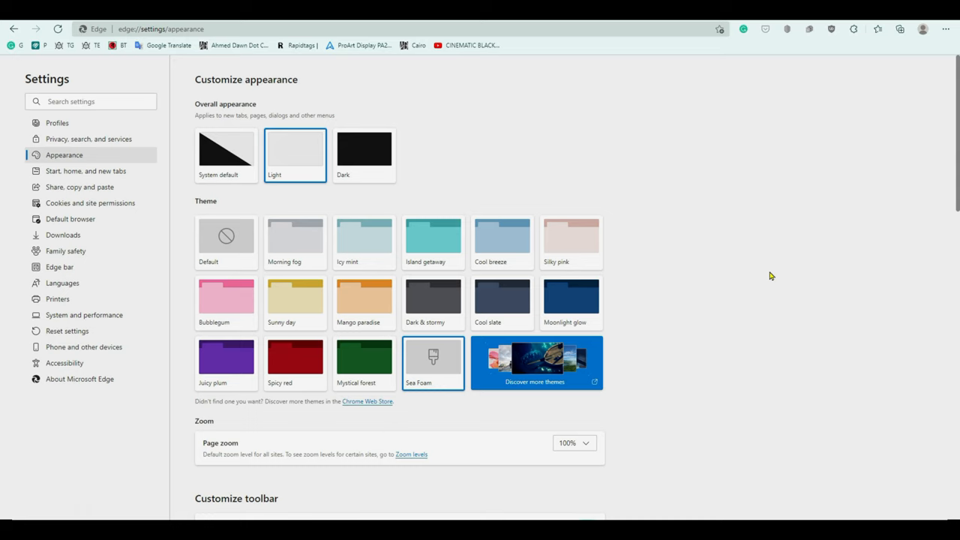
mouse_move(761, 275)
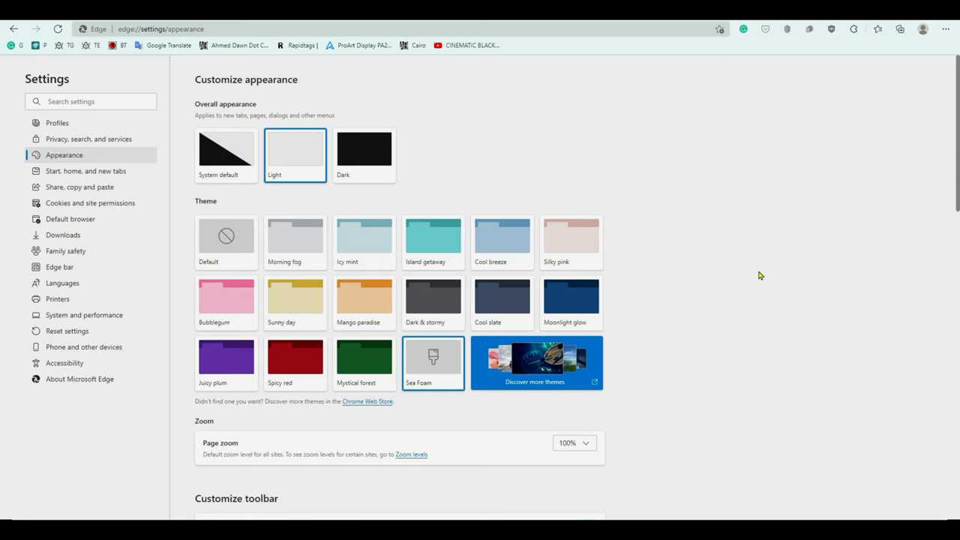
mouse_move(4, 194)
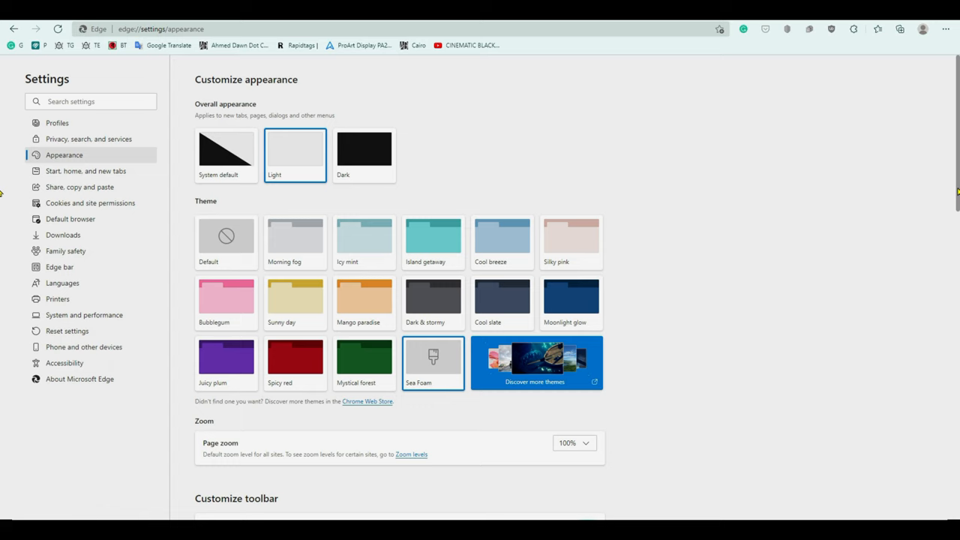
Step: Scroll the Appearance page down to the Customize toolbar section with 'Show favorites bar'
scroll(down, 3)
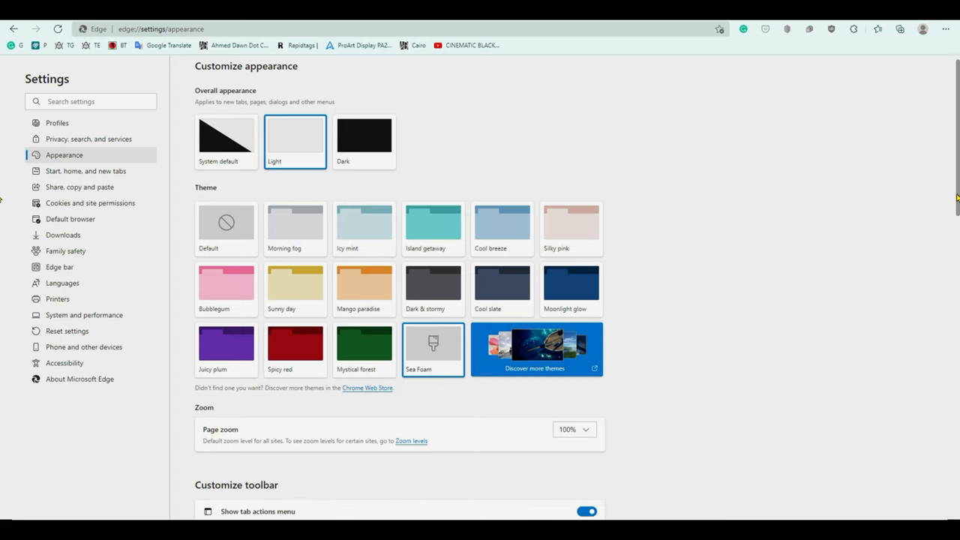
scroll(down, 3)
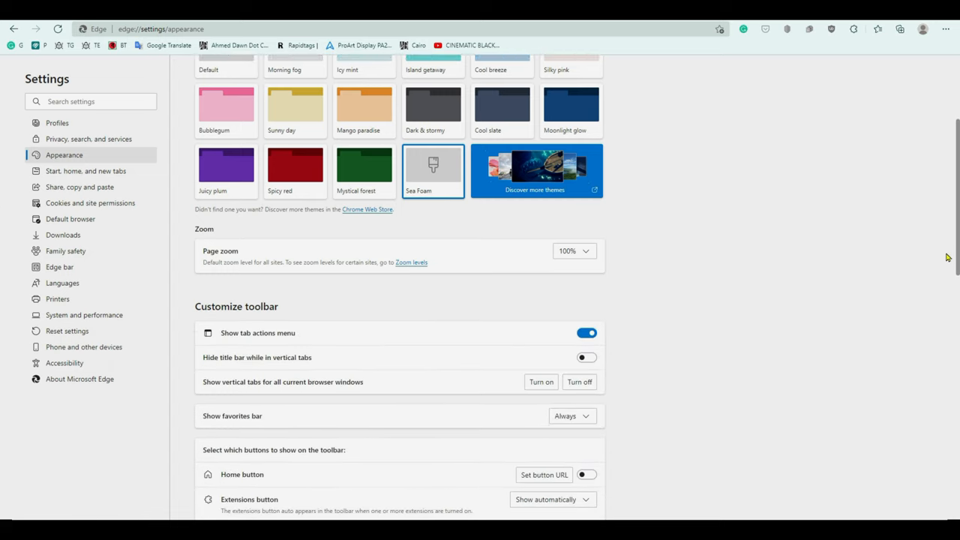
scroll(down, 3)
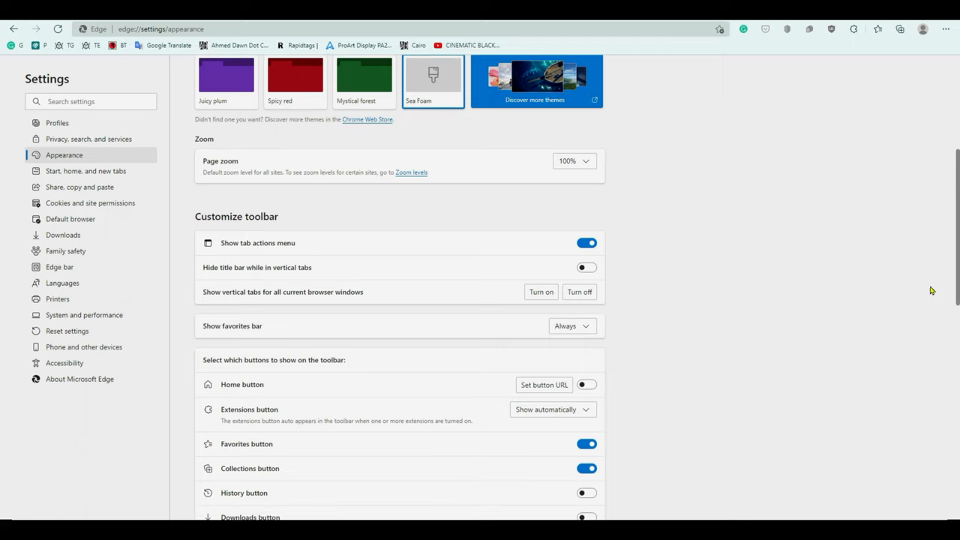
mouse_move(263, 224)
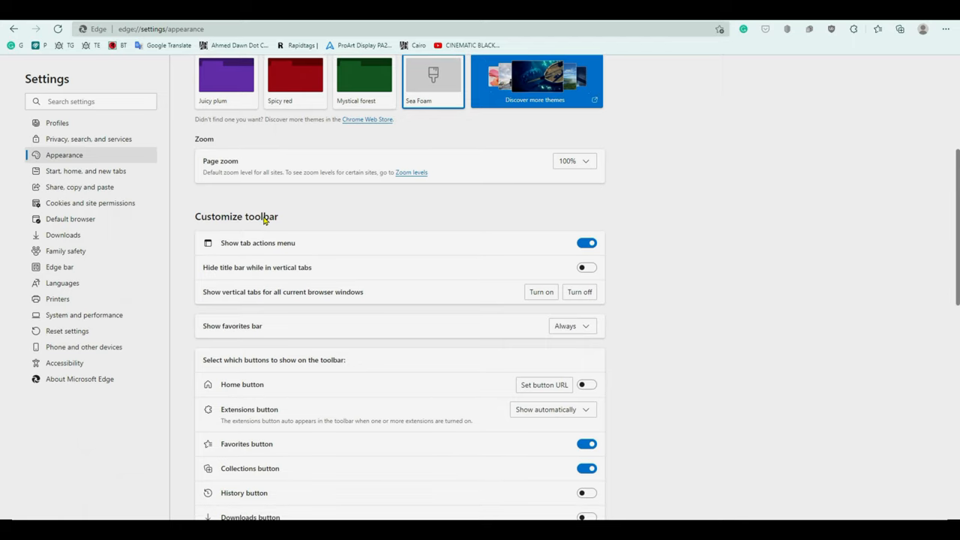
mouse_move(231, 308)
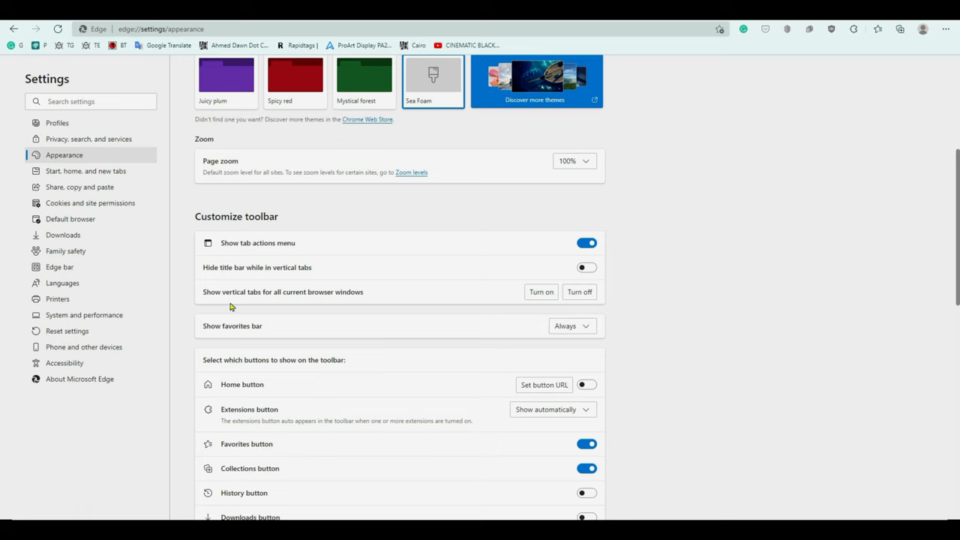
mouse_move(210, 330)
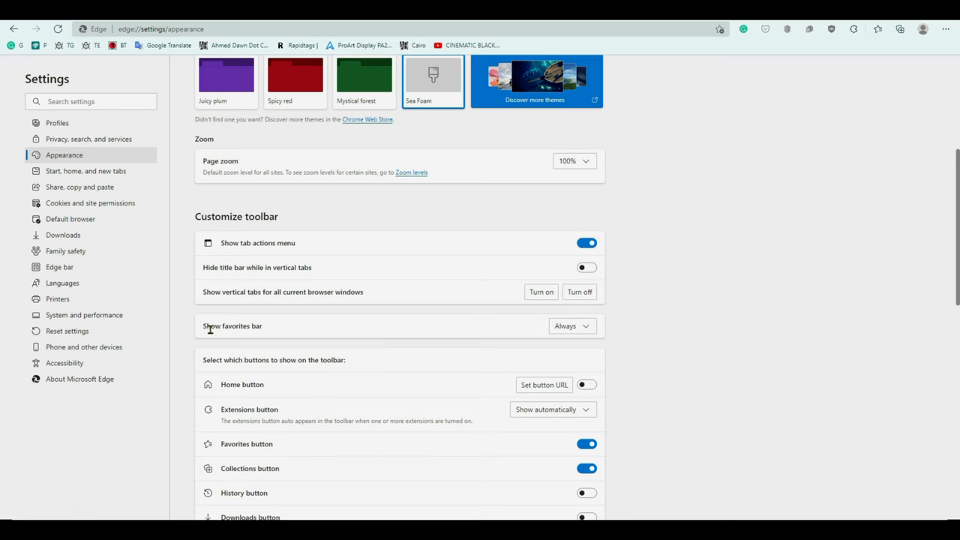
mouse_move(293, 328)
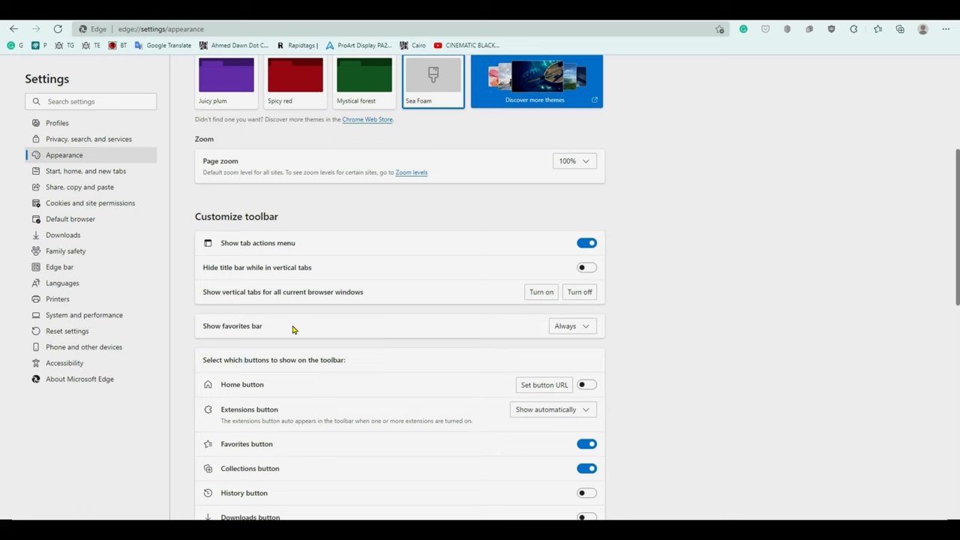
mouse_move(325, 325)
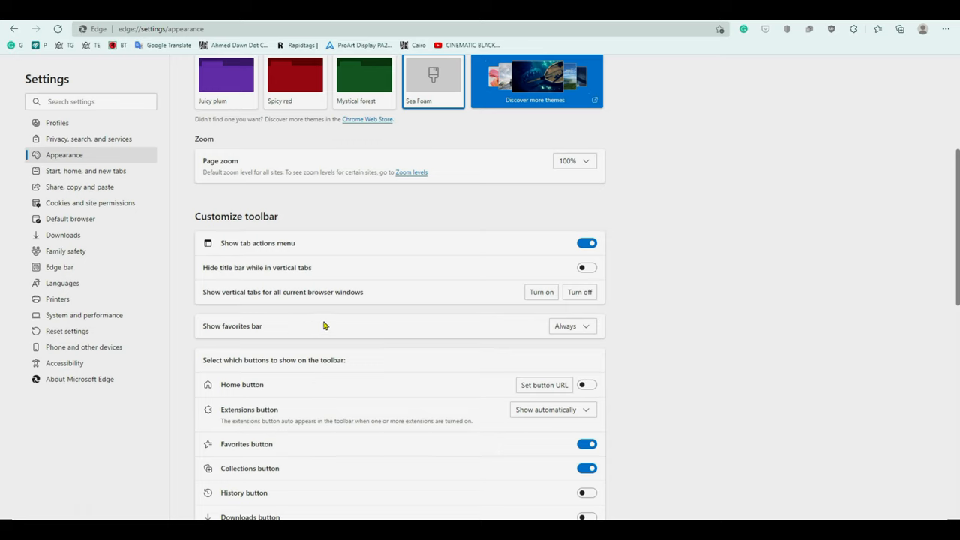
mouse_move(260, 43)
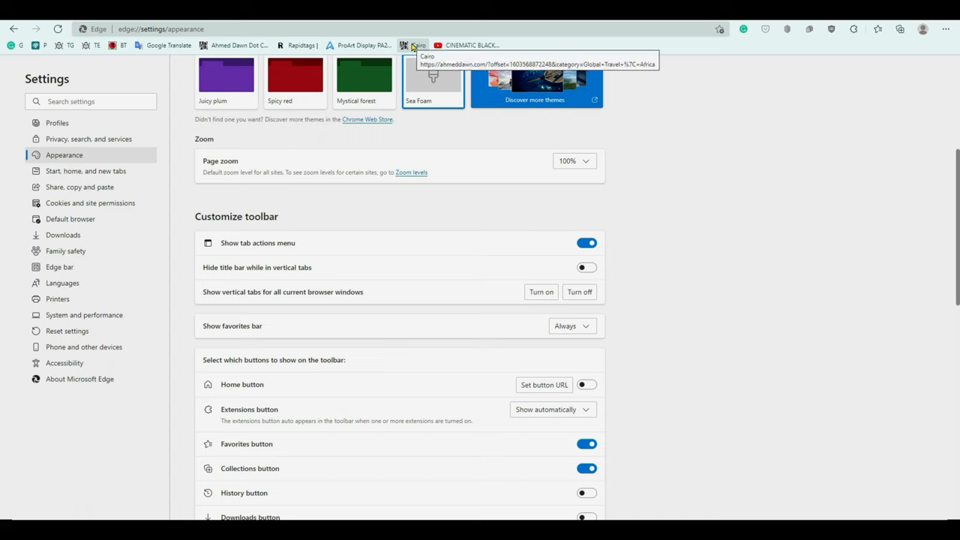
mouse_move(502, 253)
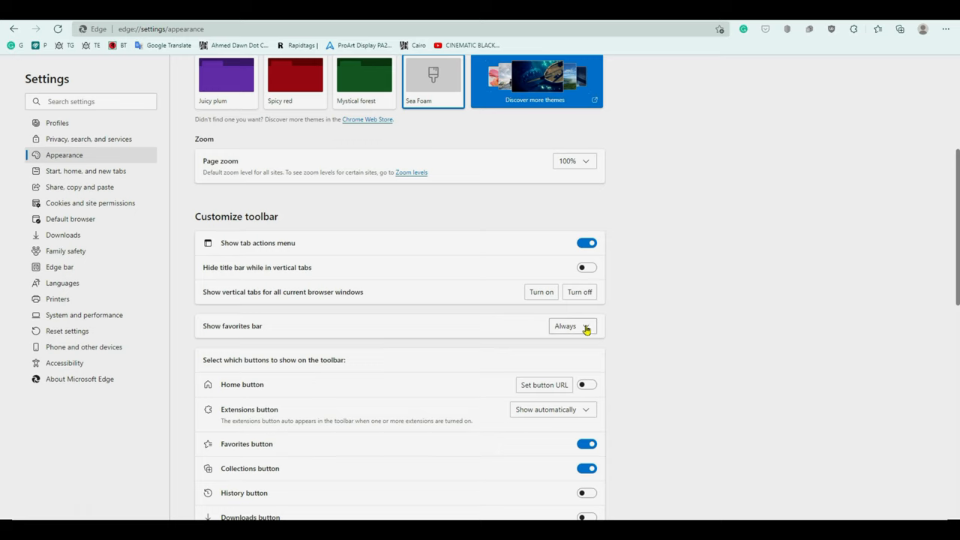
Step: Change 'Show favorites bar' to Never
click(572, 325)
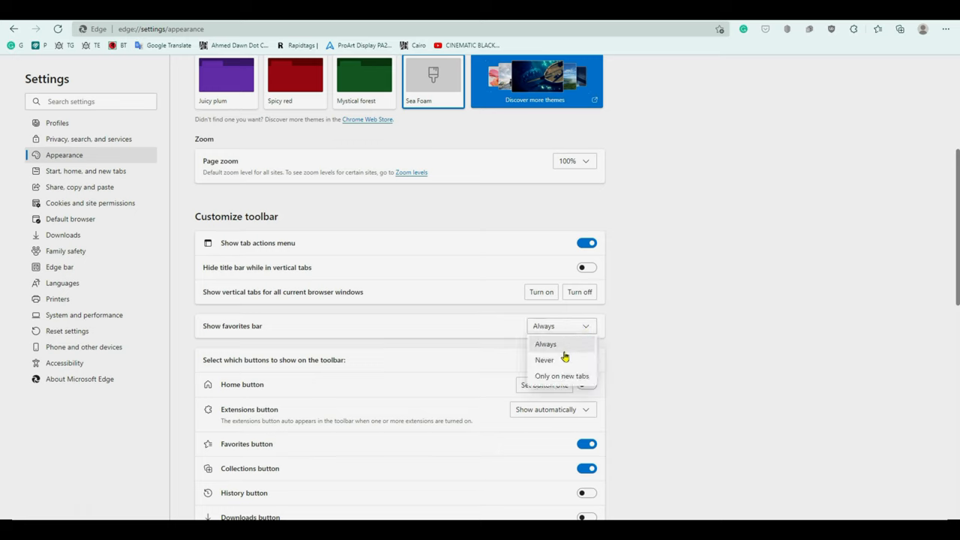
mouse_move(544, 360)
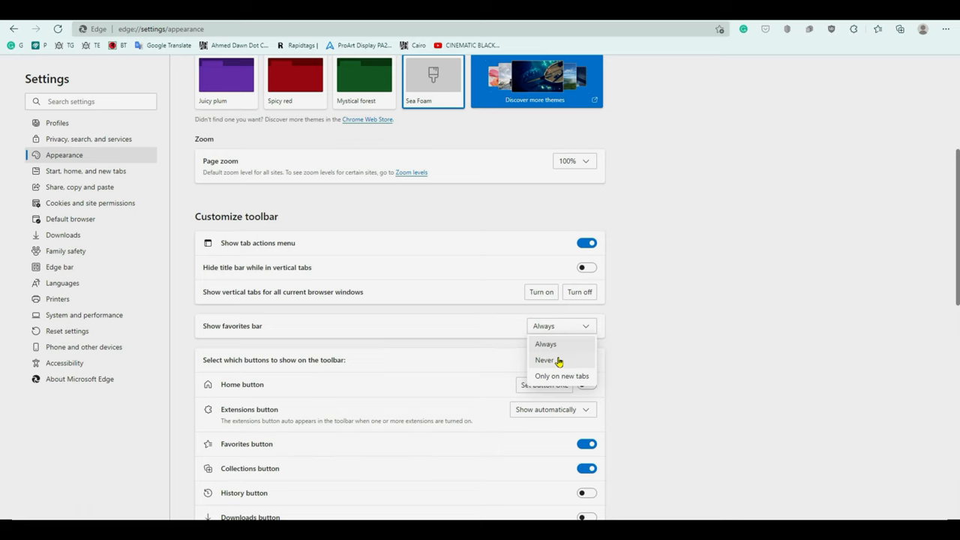
mouse_move(544, 360)
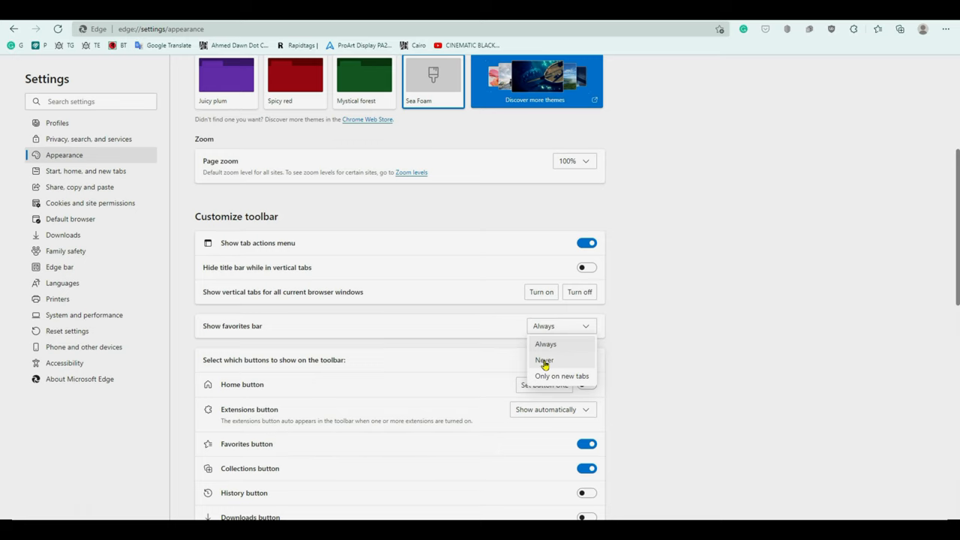
click(544, 360)
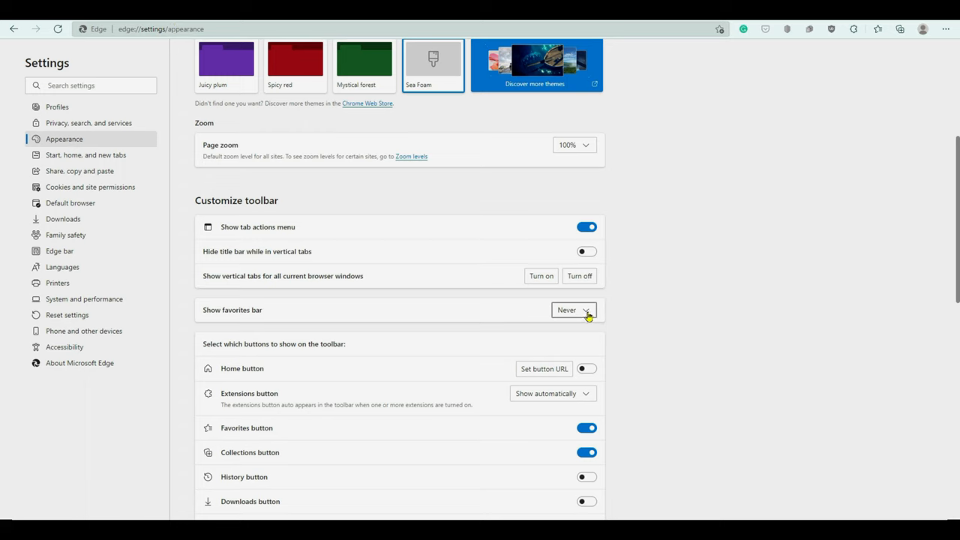
Step: Change 'Show favorites bar' back to Always
click(573, 310)
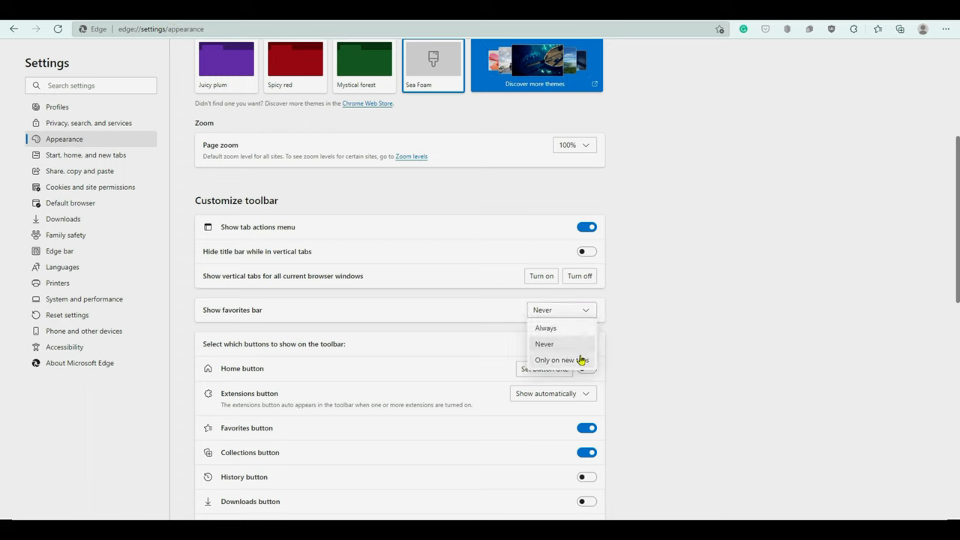
mouse_move(575, 349)
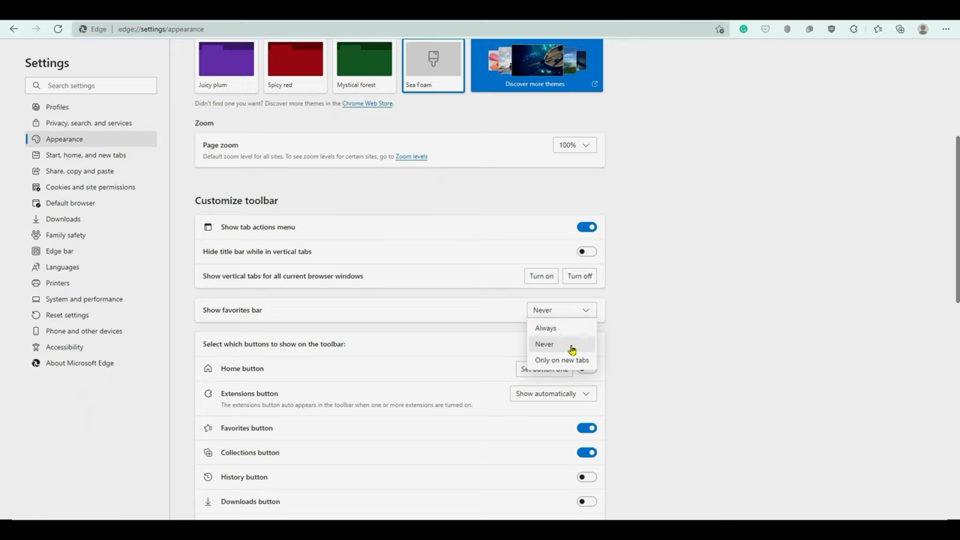
mouse_move(545, 328)
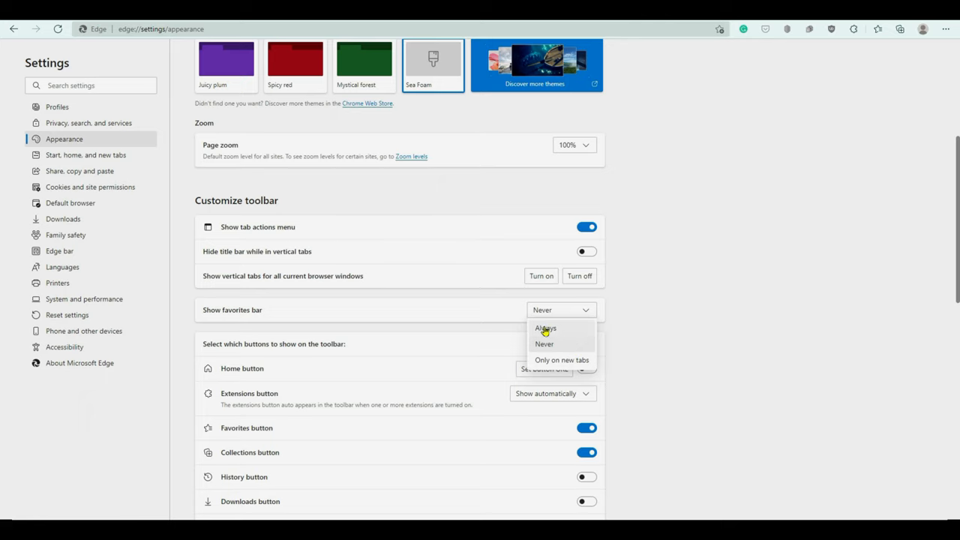
click(545, 328)
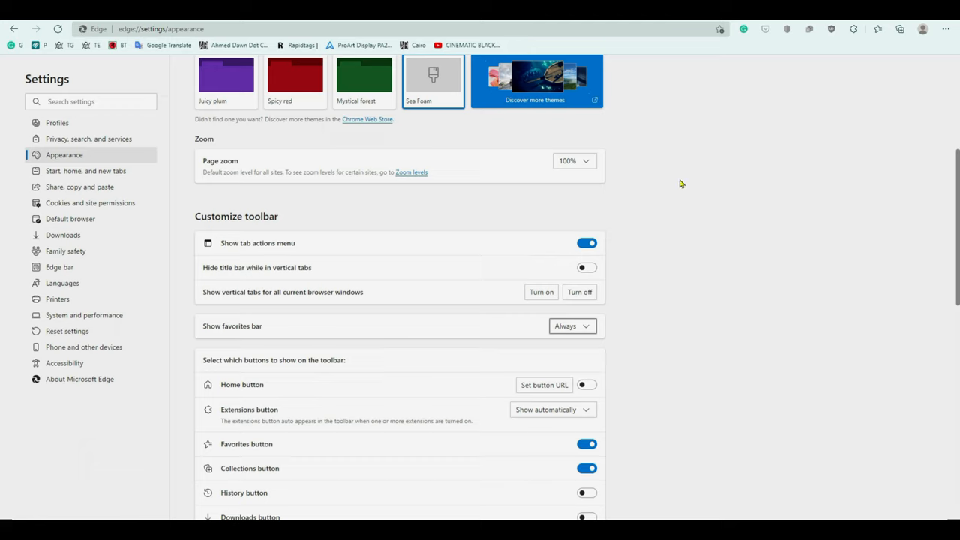
mouse_move(675, 115)
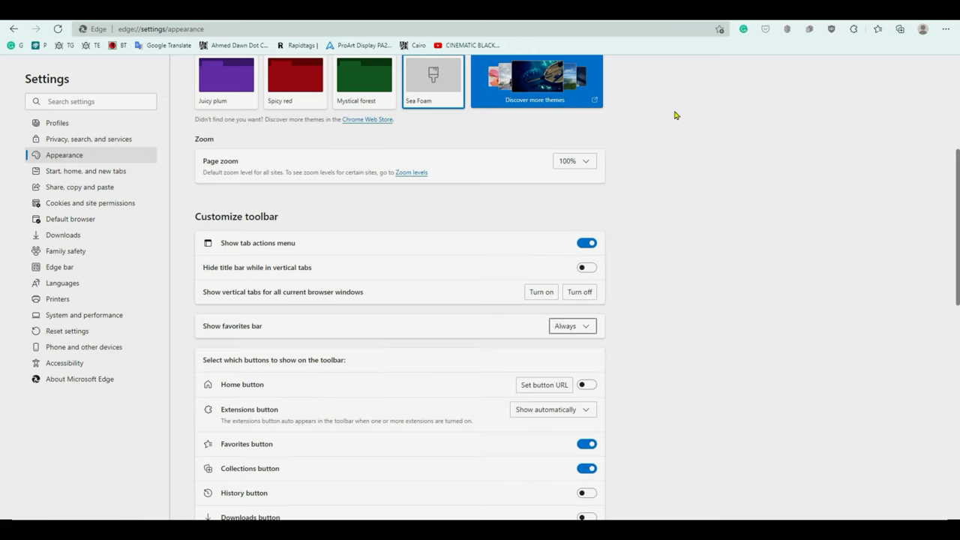